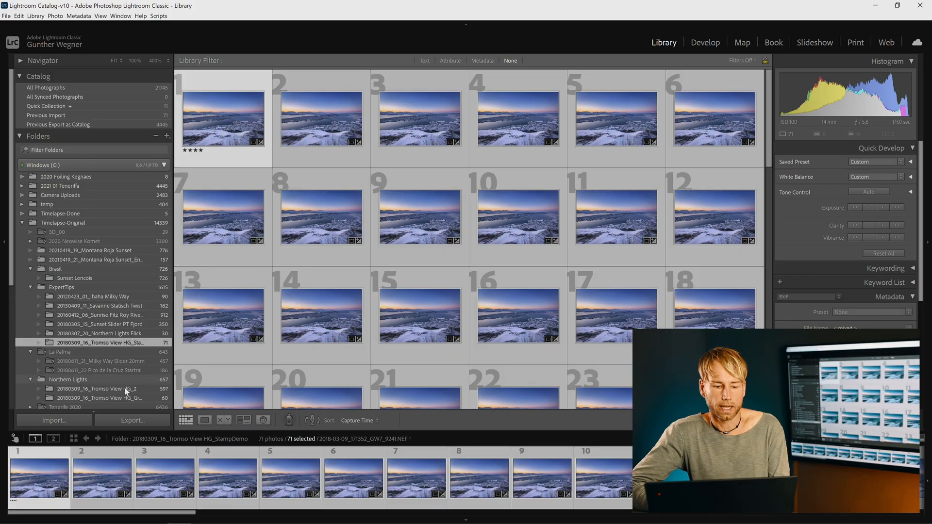
Step: Export the 71 frames with the LRTimelapse LRT Pro (TIFF, 8bit) preset chosen over the 4K JPEG one
{"action": "left_click", "coordinate": [132, 420]}
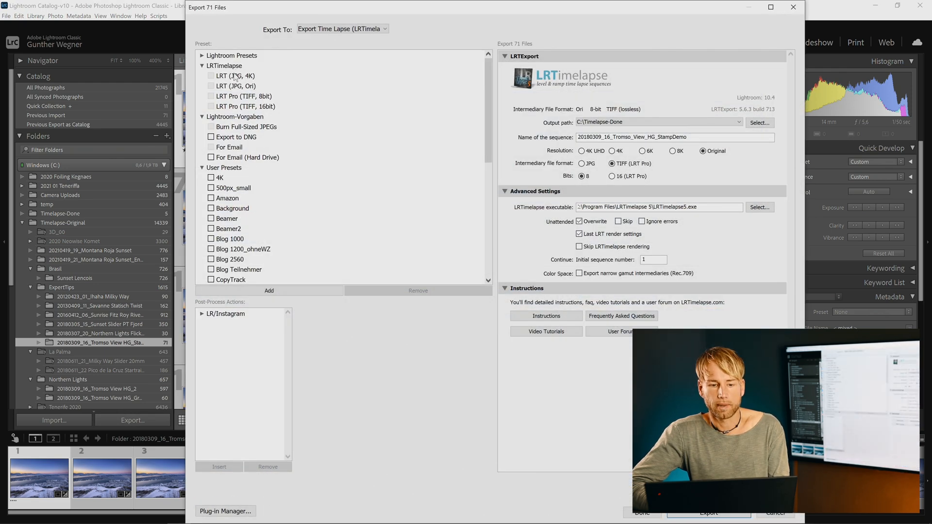
{"action": "left_click", "coordinate": [244, 96]}
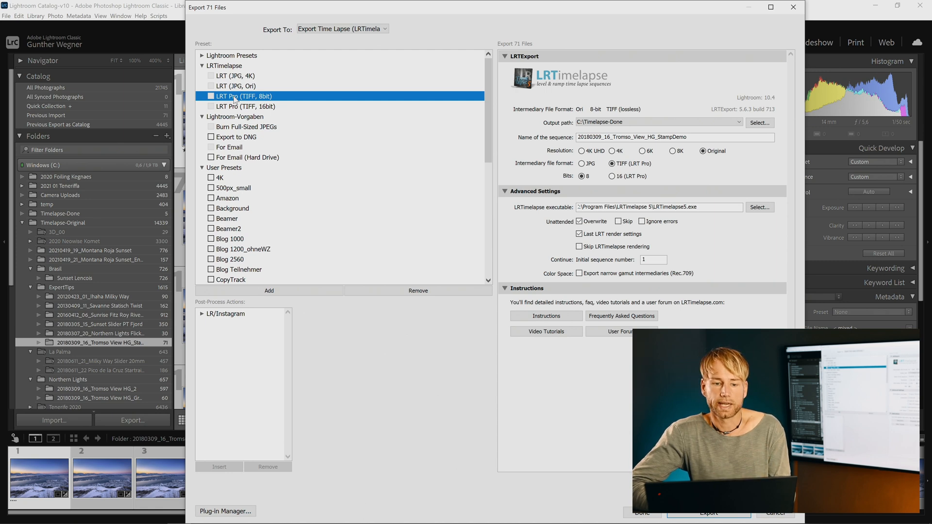
{"action": "left_click", "coordinate": [236, 76]}
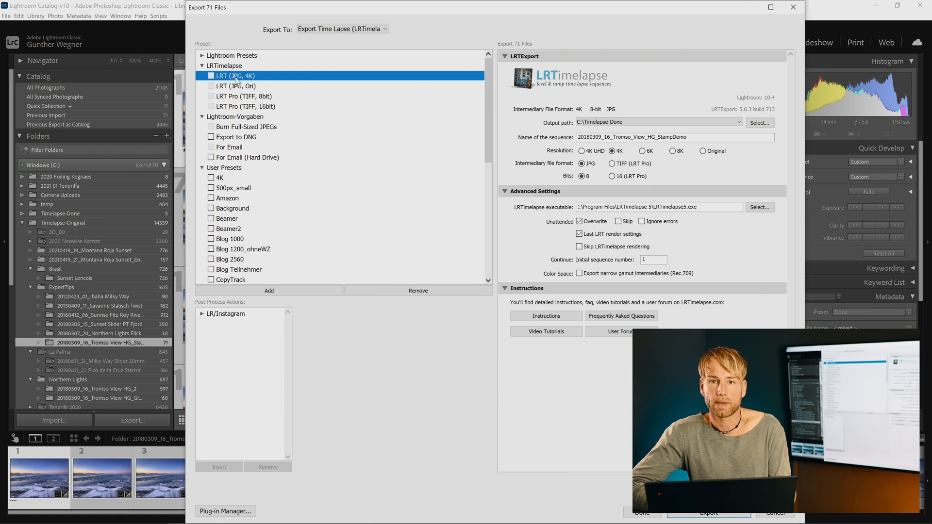
{"action": "left_click", "coordinate": [243, 96]}
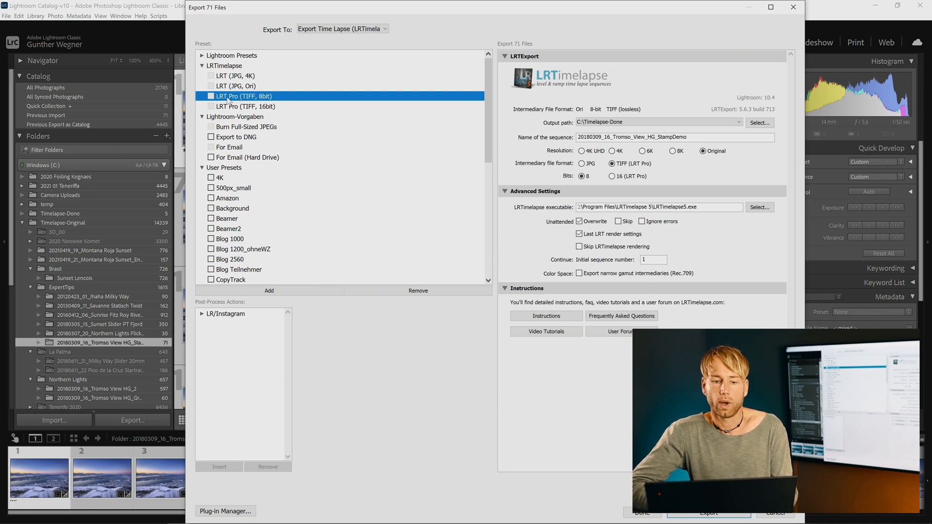
{"action": "mouse_move", "coordinate": [268, 101]}
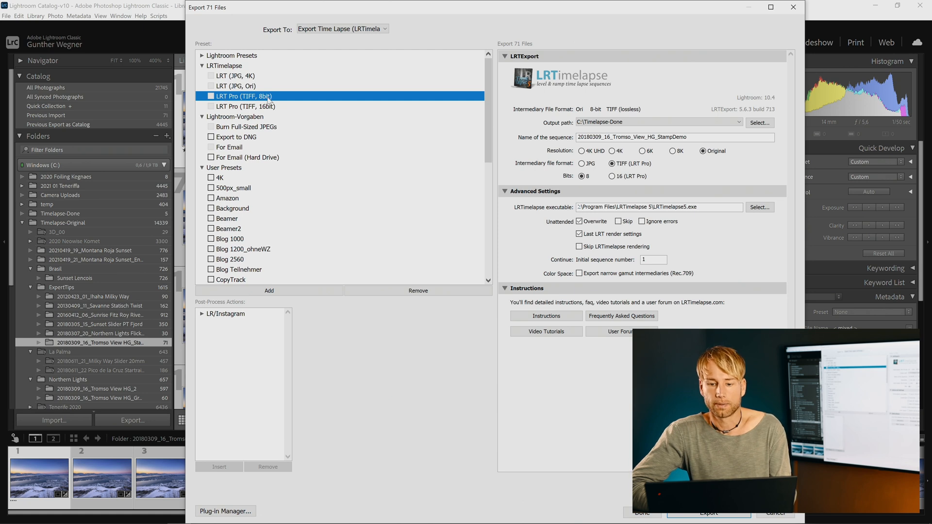
Step: Skip the automatic LRTimelapse render and run the export into the Timelapse-Done folder
{"action": "left_click", "coordinate": [579, 246]}
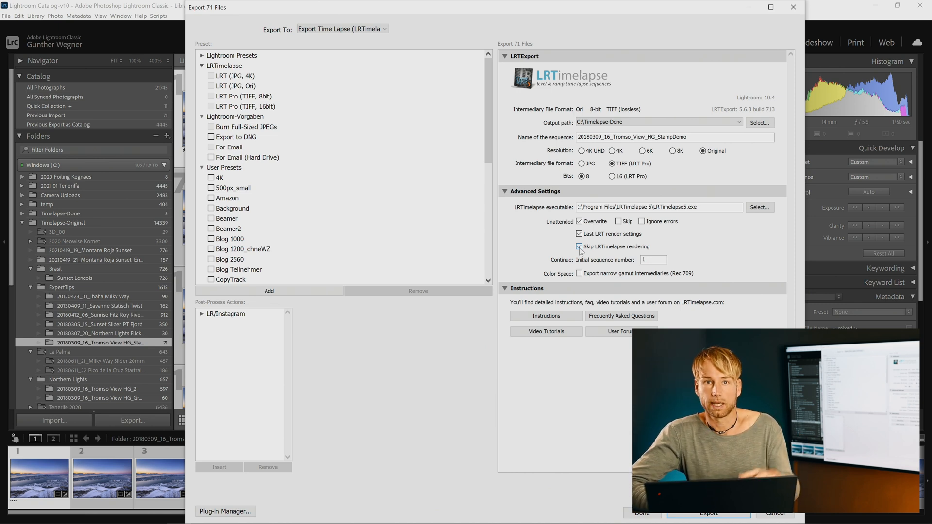
{"action": "left_click", "coordinate": [708, 512]}
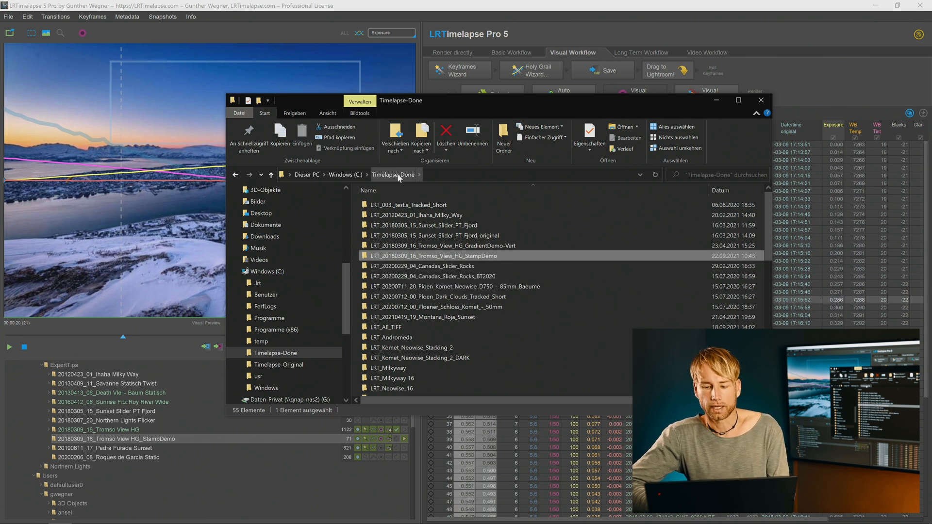
Step: Leave the After Effects Home screen and start importing footage into the empty project
{"action": "left_click", "coordinate": [582, 514]}
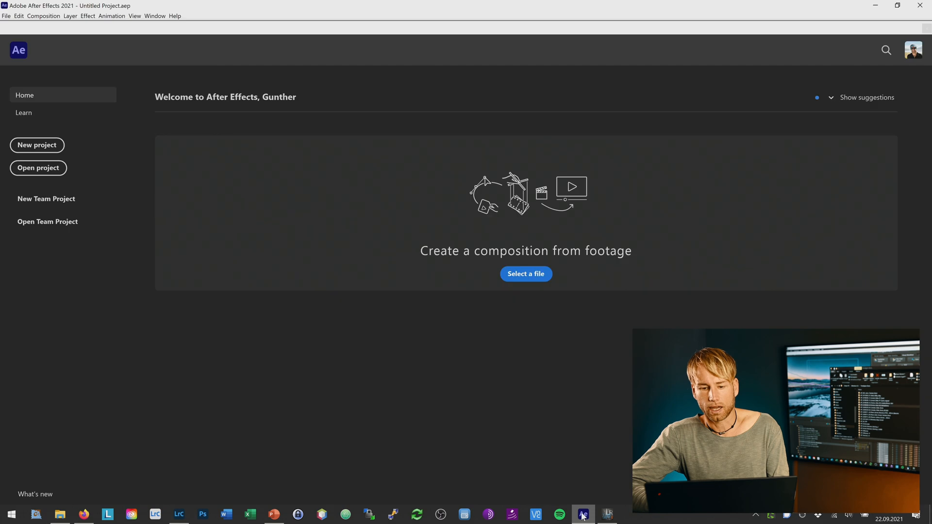
{"action": "left_click", "coordinate": [36, 145]}
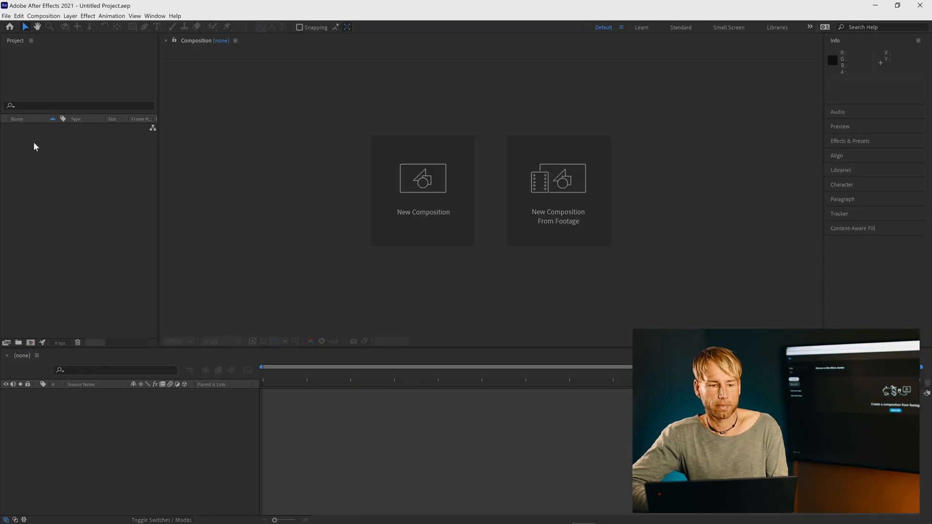
{"action": "left_click", "coordinate": [6, 17]}
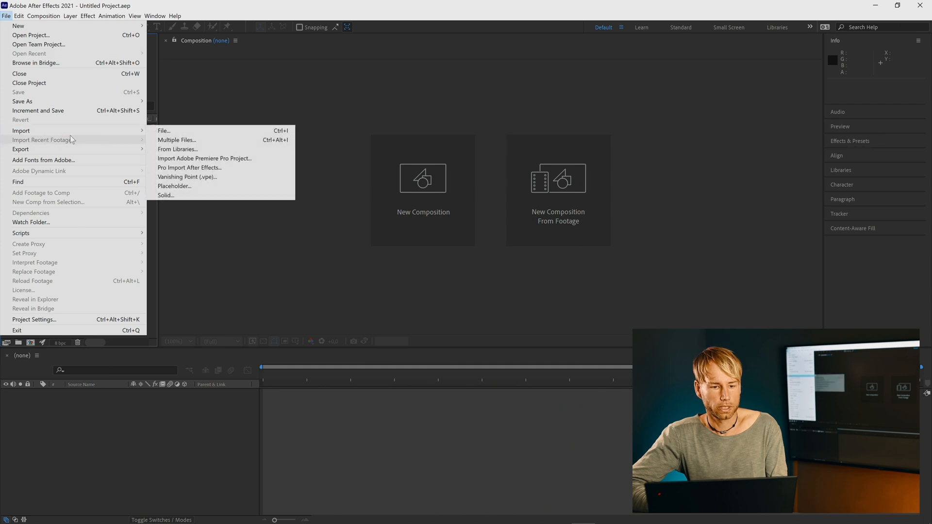
{"action": "mouse_move", "coordinate": [176, 139]}
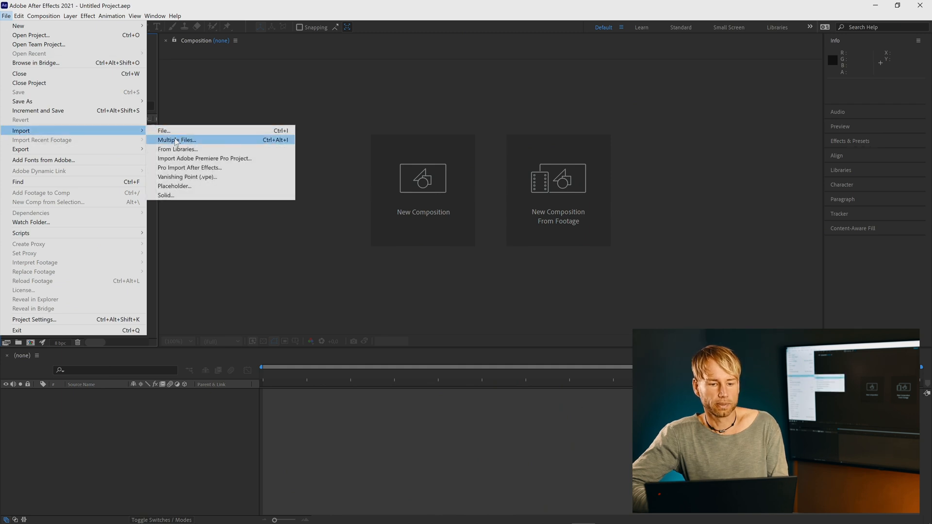
{"action": "mouse_move", "coordinate": [173, 130]}
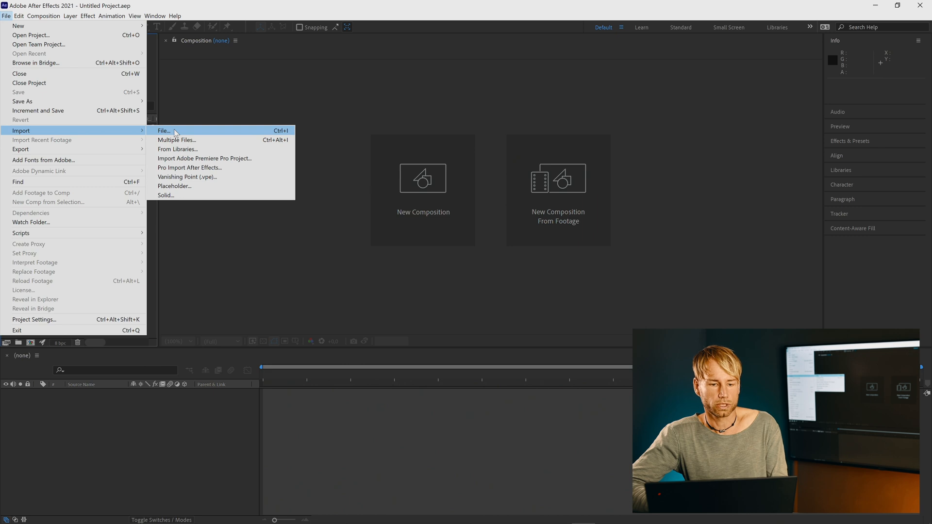
{"action": "left_click", "coordinate": [165, 130]}
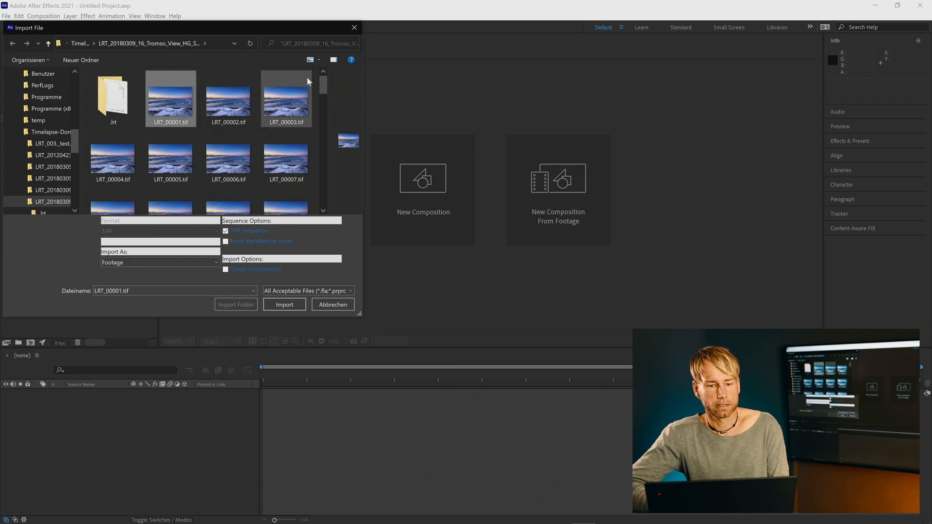
Step: Import frames LRT_00001 to LRT_00071 as a single TIFF sequence footage item
{"action": "scroll", "scroll_direction": "down", "scroll_amount": 3}
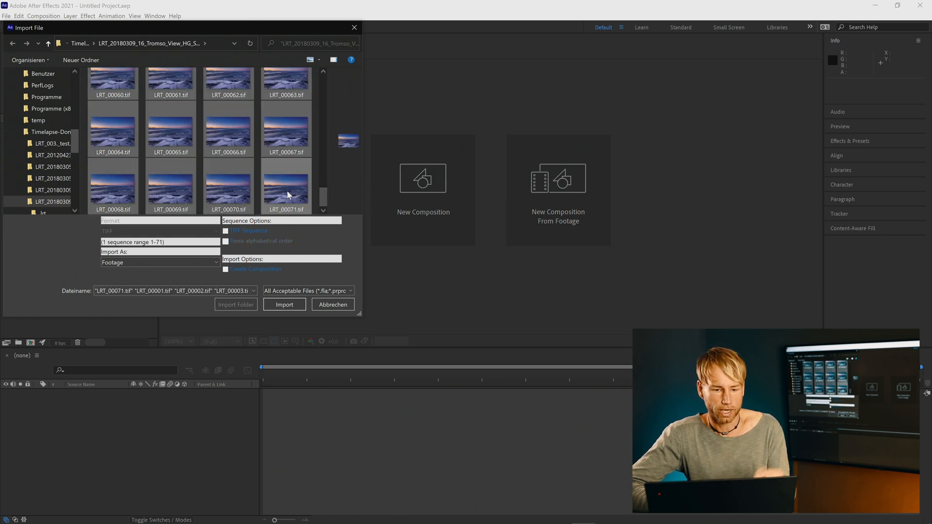
{"action": "left_click", "coordinate": [225, 231]}
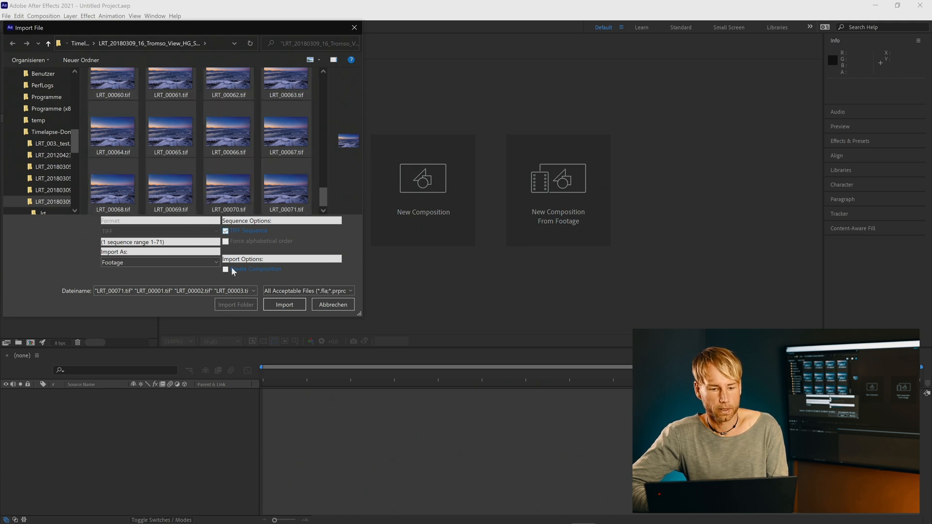
{"action": "left_click", "coordinate": [285, 304]}
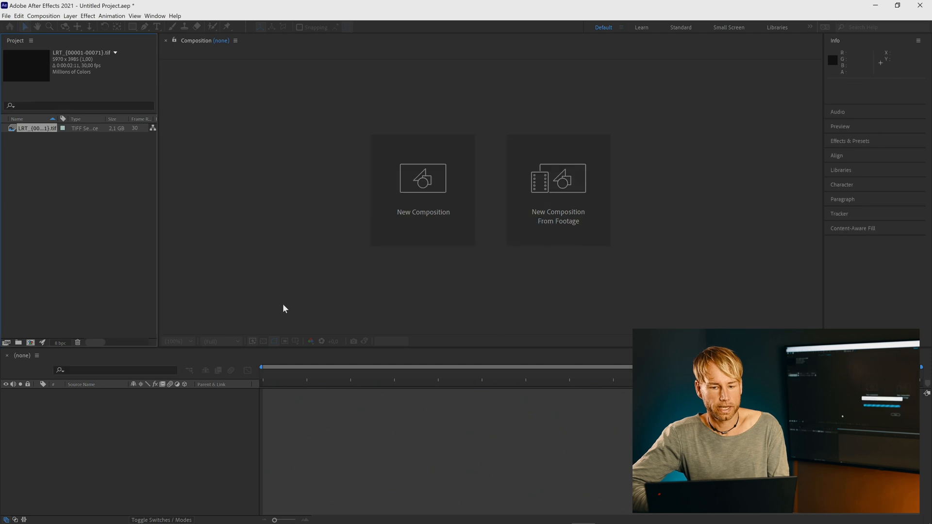
Step: Create the LRT composition from the imported TIFF sequence via New Comp from Selection
{"action": "left_click", "coordinate": [33, 128]}
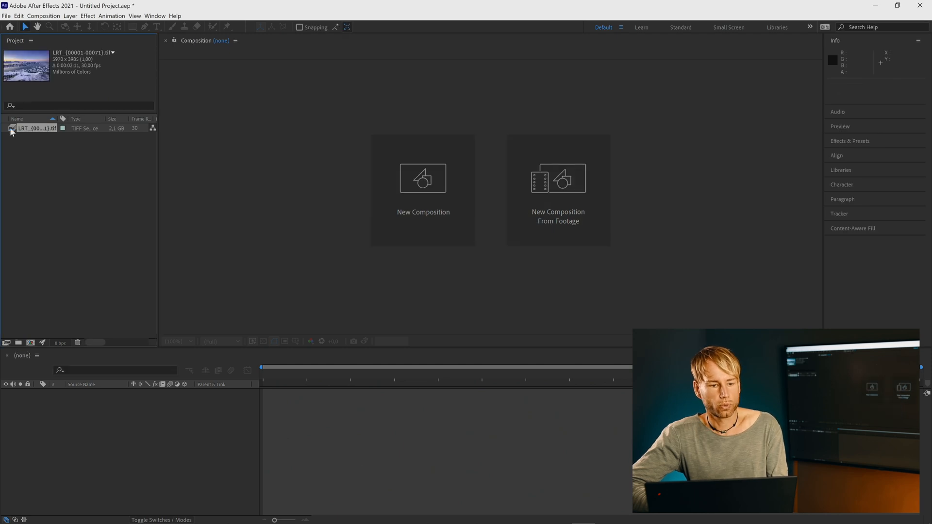
{"action": "mouse_move", "coordinate": [35, 134]}
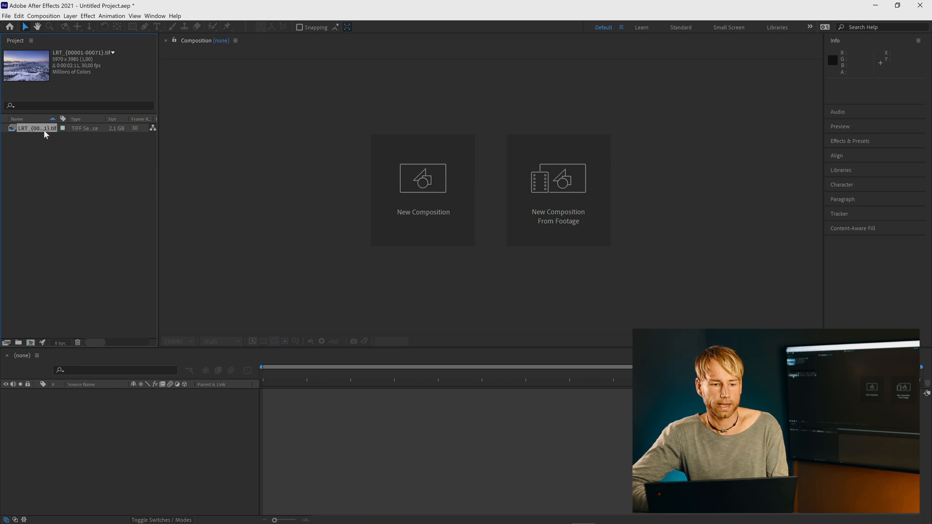
{"action": "right_click", "coordinate": [36, 128]}
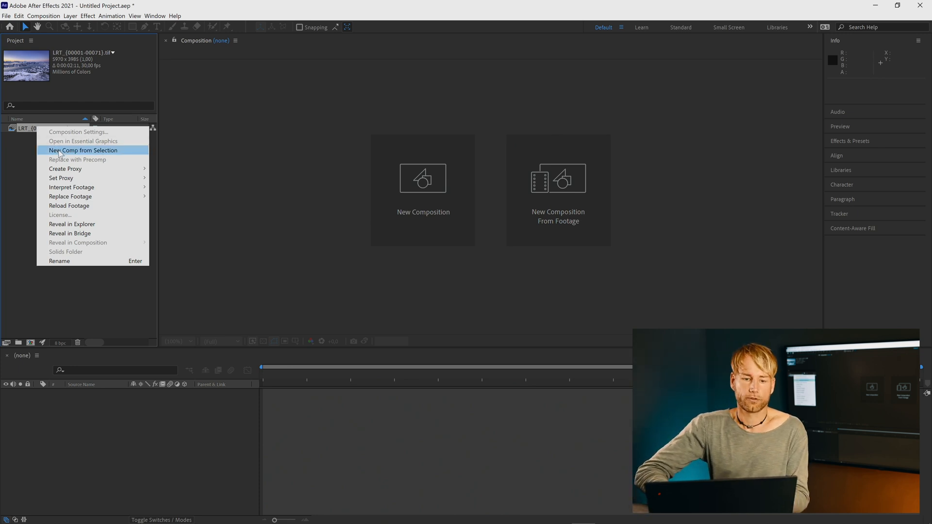
{"action": "left_click", "coordinate": [83, 150]}
{"action": "type", "text": "LRT"}
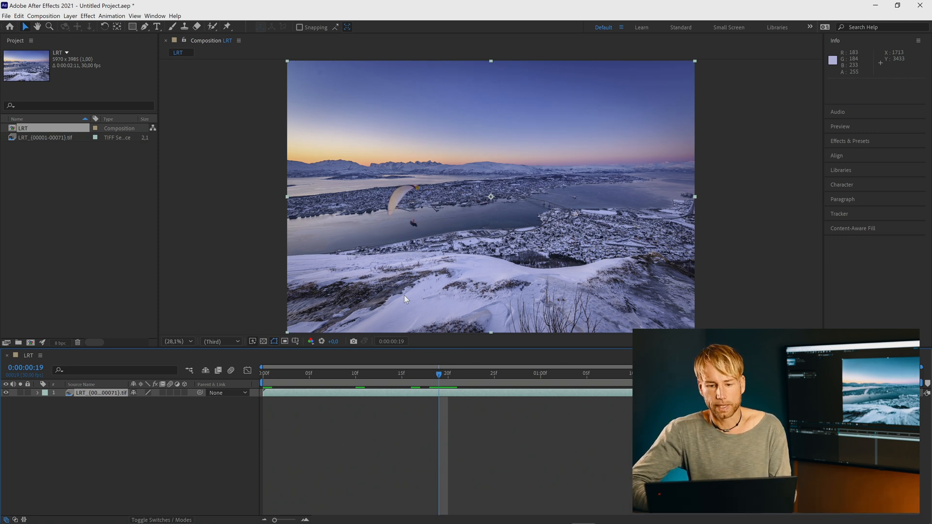
{"action": "mouse_move", "coordinate": [399, 214]}
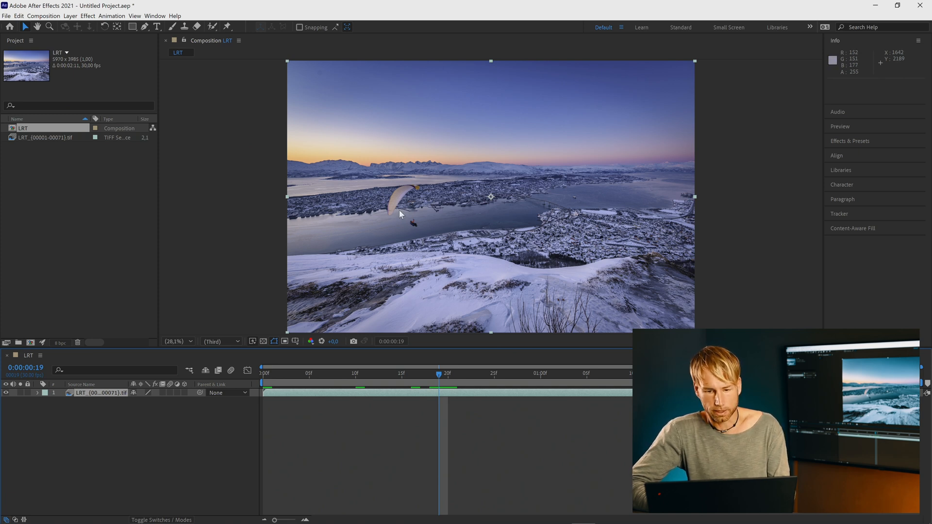
Step: Show the LRT TIFF layer in its own Layer viewer and pick the Clone Stamp Tool
{"action": "double_click", "coordinate": [101, 392]}
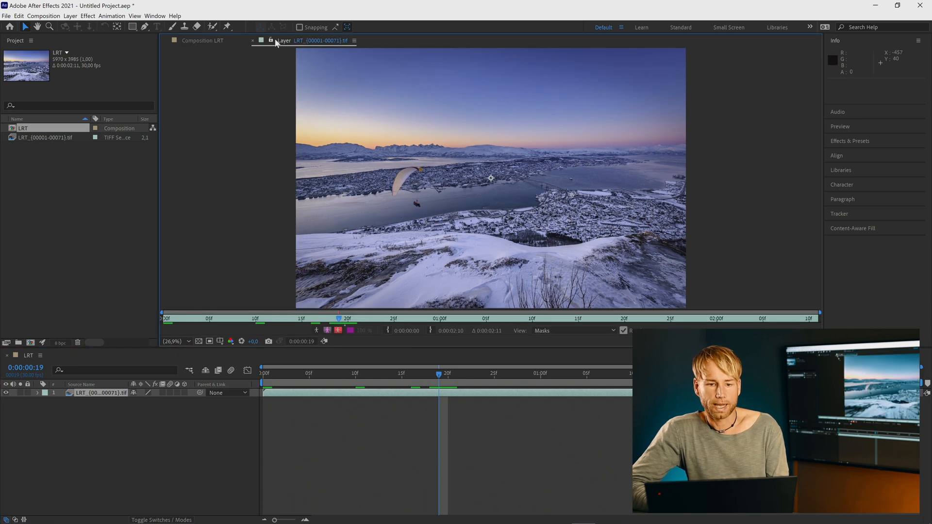
{"action": "left_click", "coordinate": [205, 40]}
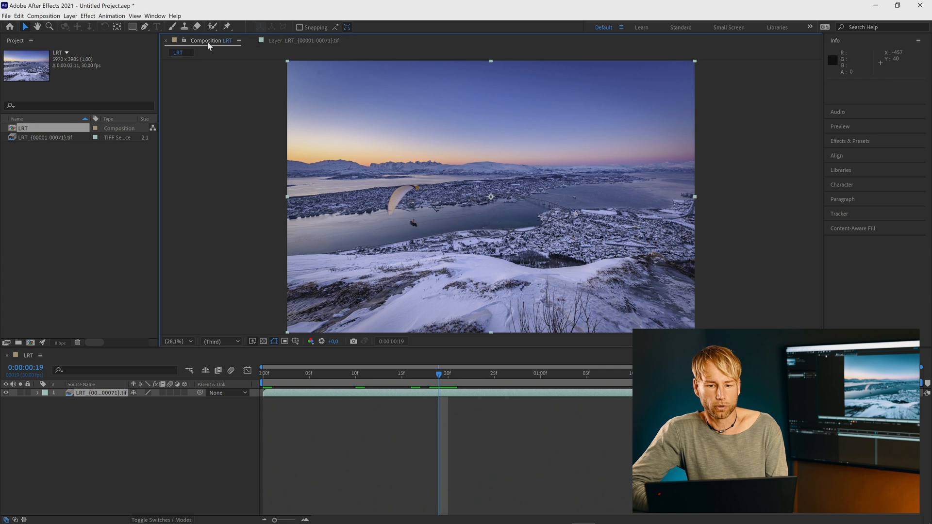
{"action": "left_click", "coordinate": [304, 41]}
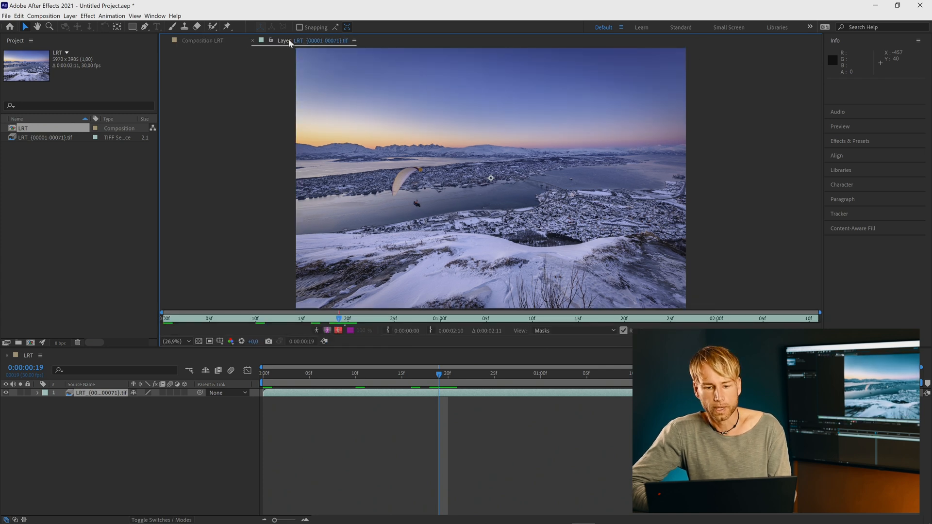
{"action": "left_click", "coordinate": [184, 27]}
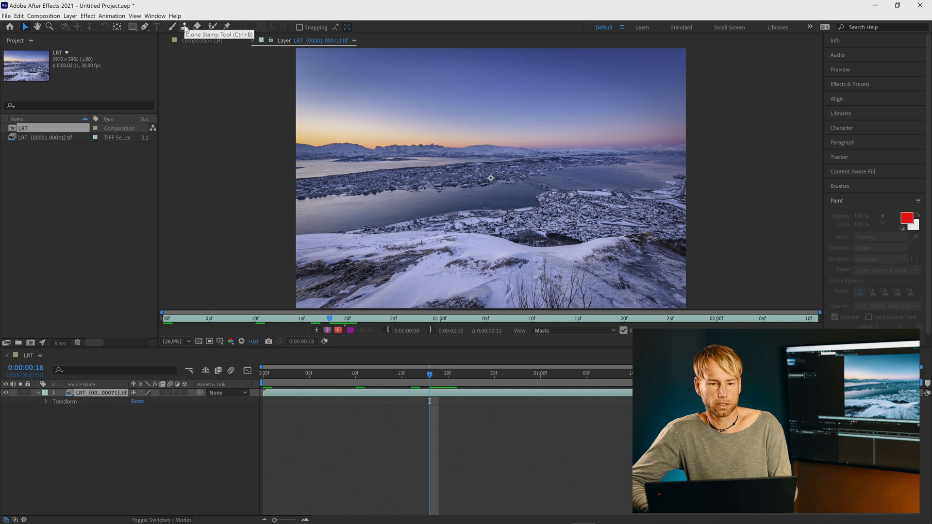
Step: Set clone stroke Duration to Single Frame and paint a first clone stroke on frame 19
{"action": "left_click", "coordinate": [184, 27]}
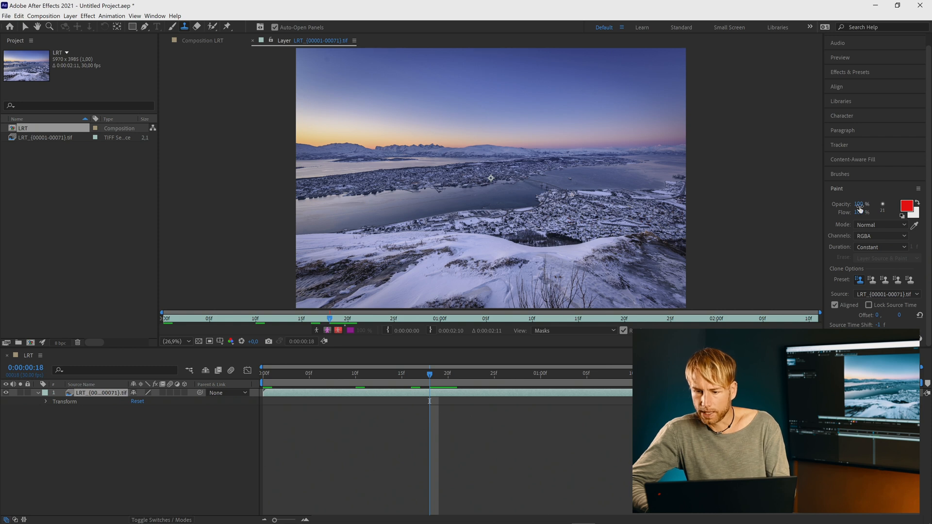
{"action": "left_click", "coordinate": [882, 246]}
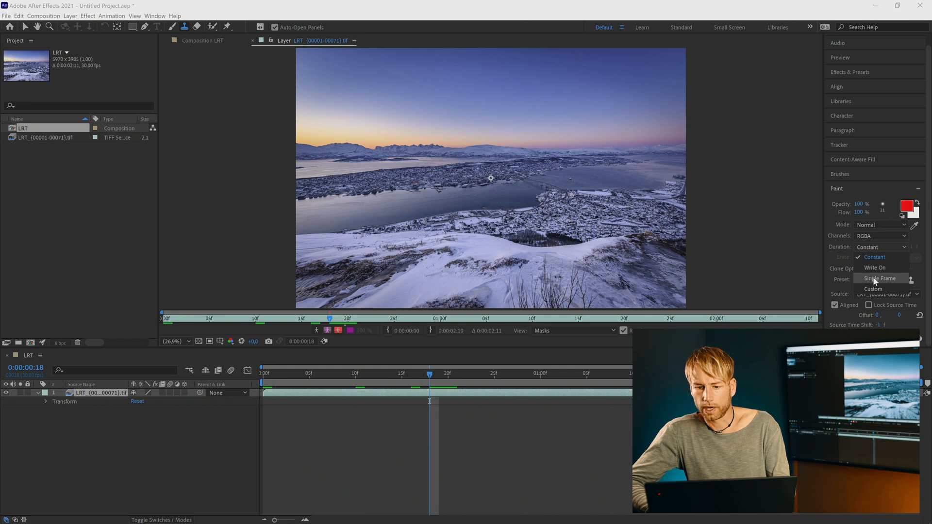
{"action": "left_click", "coordinate": [880, 279]}
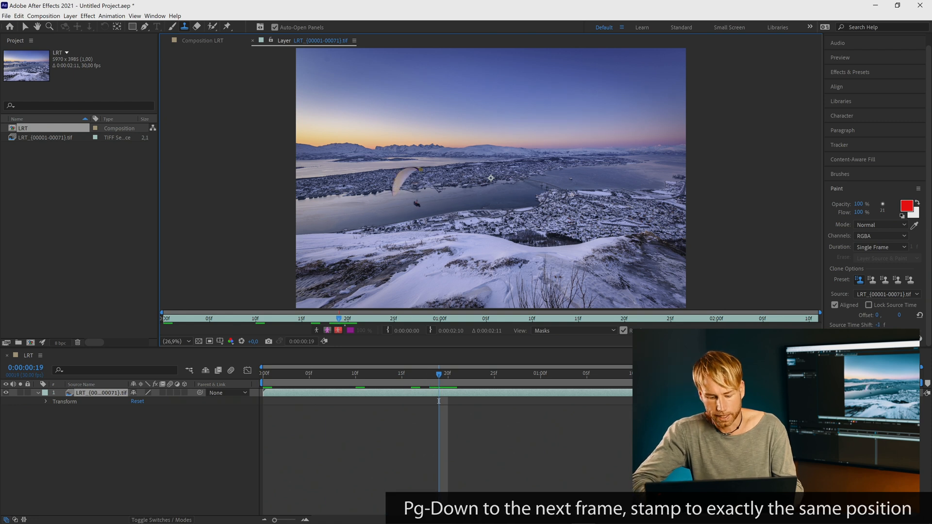
{"action": "left_click", "coordinate": [571, 330]}
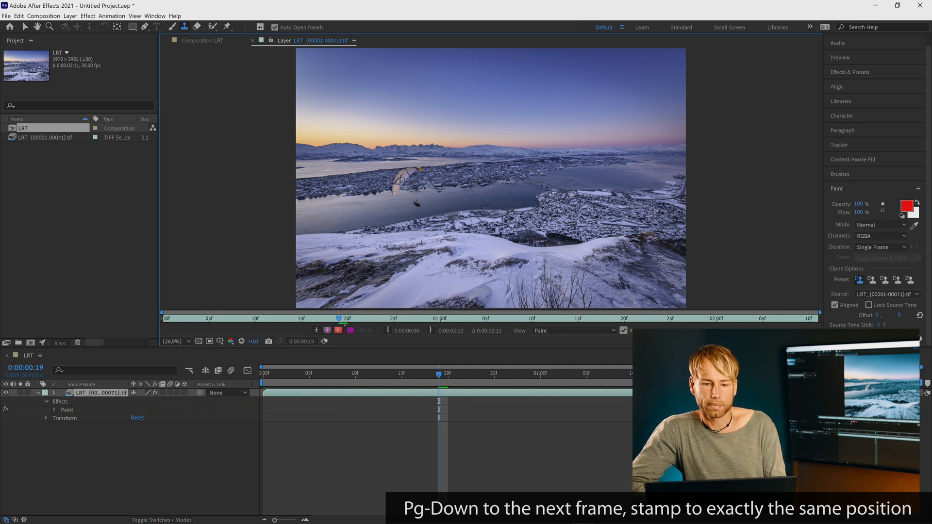
{"action": "mouse_move", "coordinate": [835, 160]}
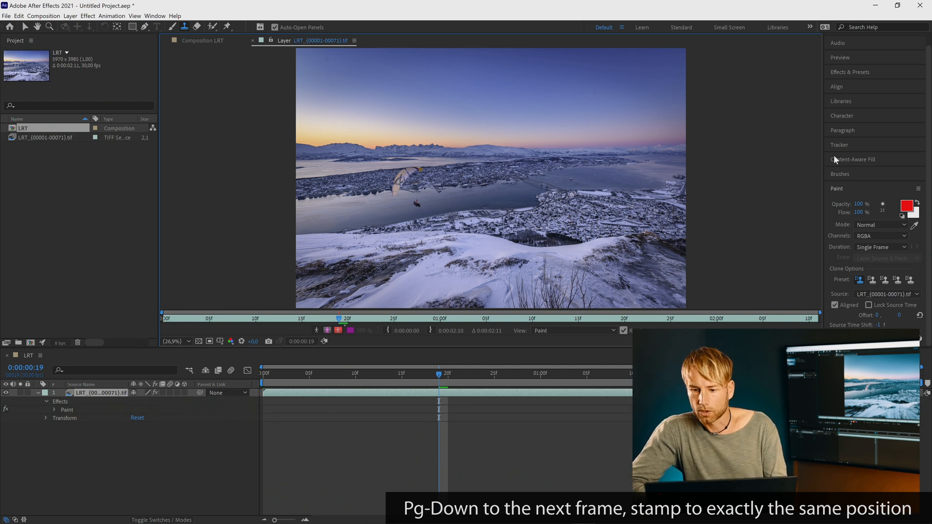
Step: Bring up the Brushes panel to use a soft 304 px clone brush on the paraglider
{"action": "left_click", "coordinate": [839, 186]}
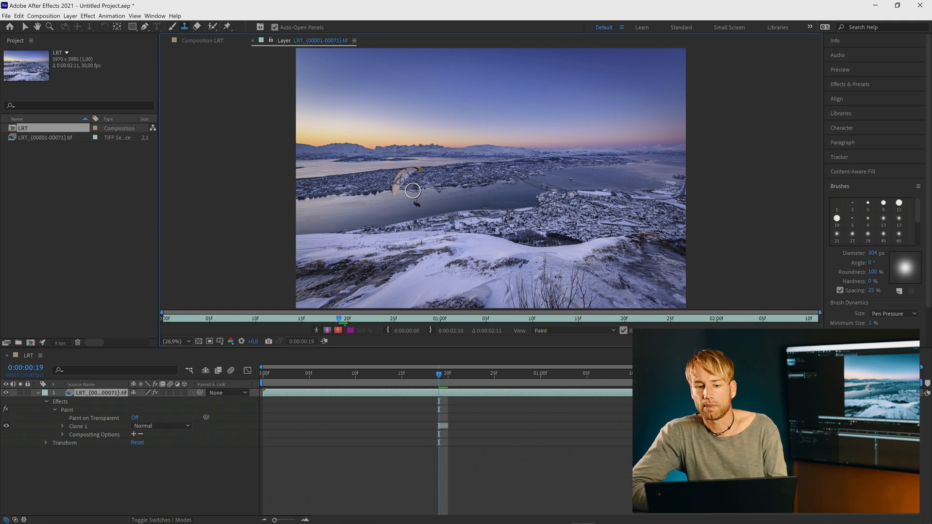
{"action": "mouse_move", "coordinate": [399, 184]}
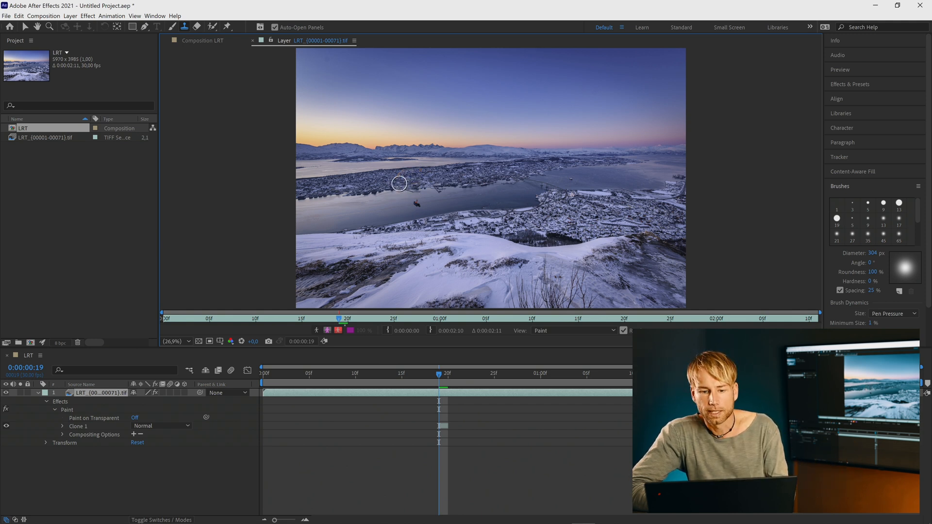
{"action": "mouse_move", "coordinate": [417, 199]}
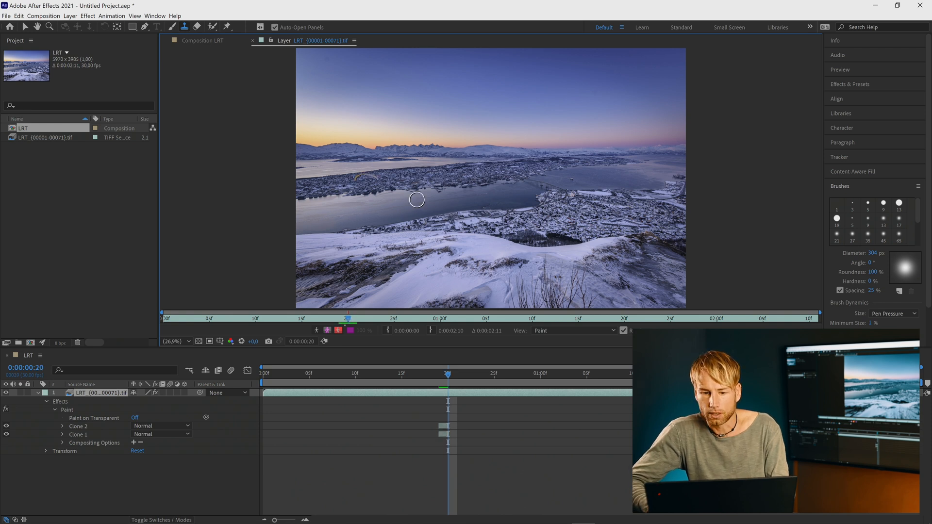
{"action": "mouse_move", "coordinate": [389, 198]}
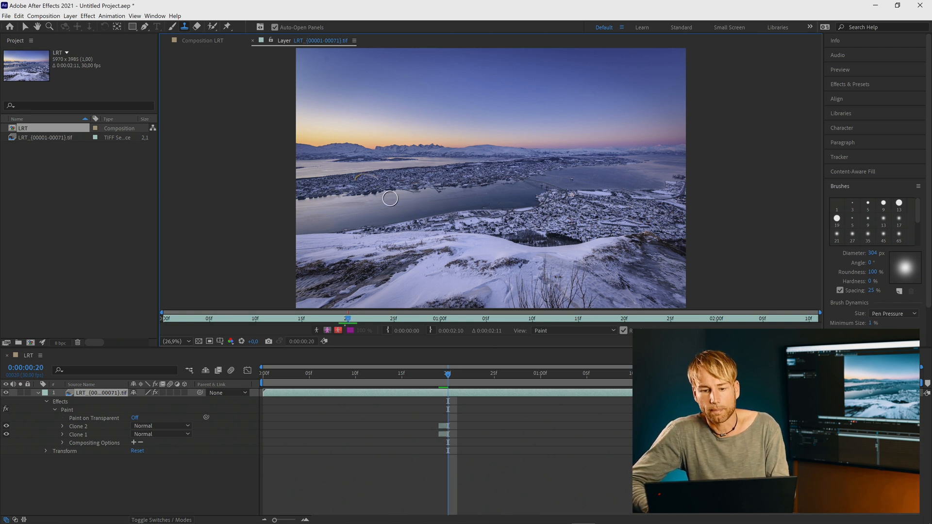
{"action": "mouse_move", "coordinate": [353, 181]}
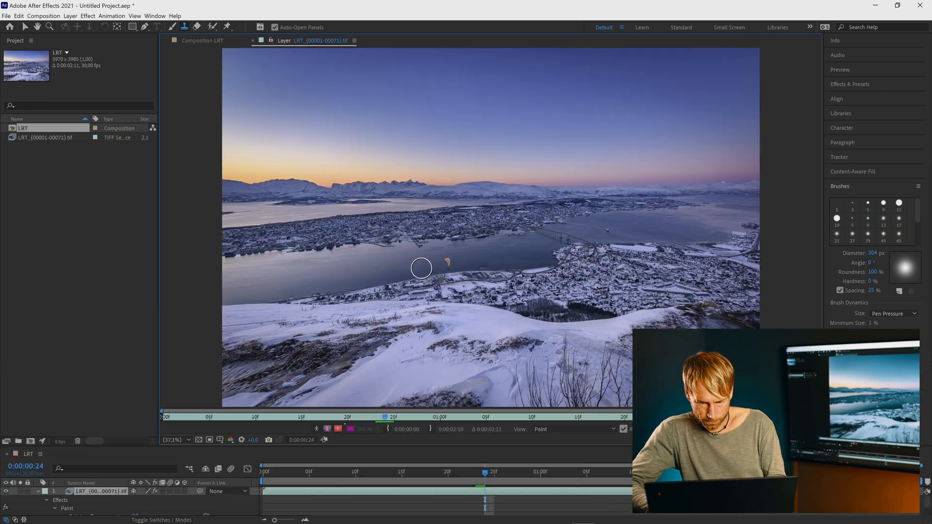
{"action": "mouse_move", "coordinate": [448, 250]}
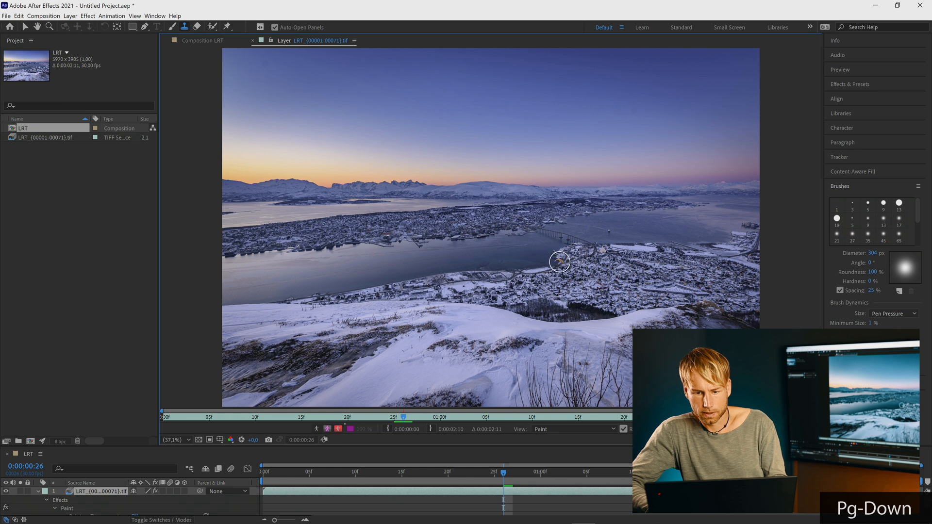
{"action": "mouse_move", "coordinate": [557, 175]}
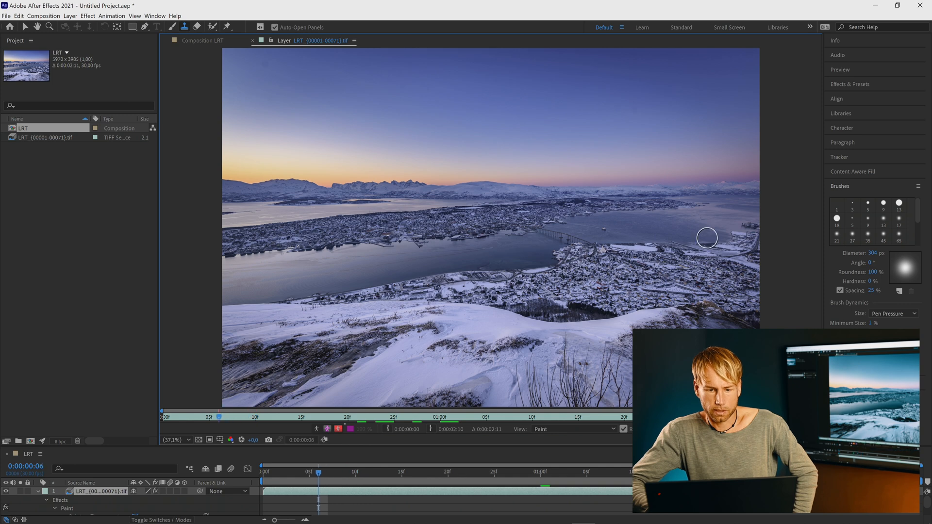
{"action": "mouse_move", "coordinate": [708, 243]}
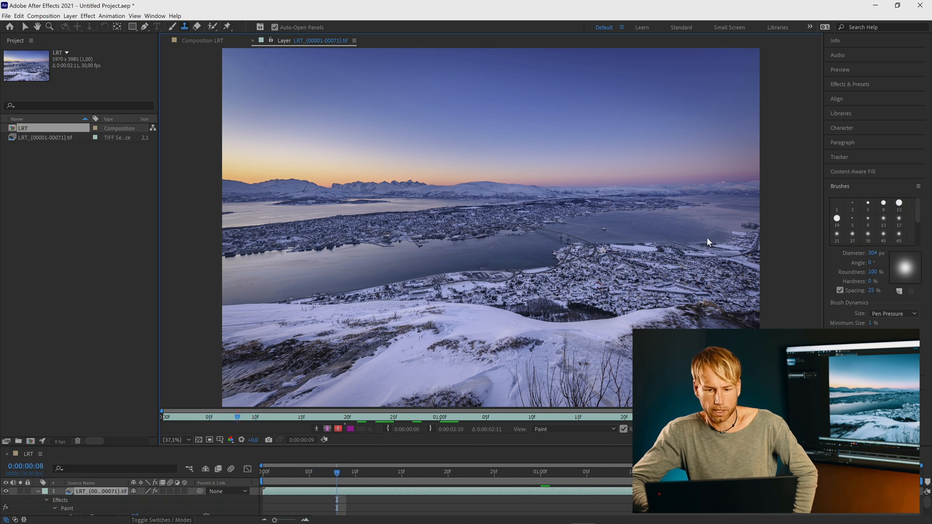